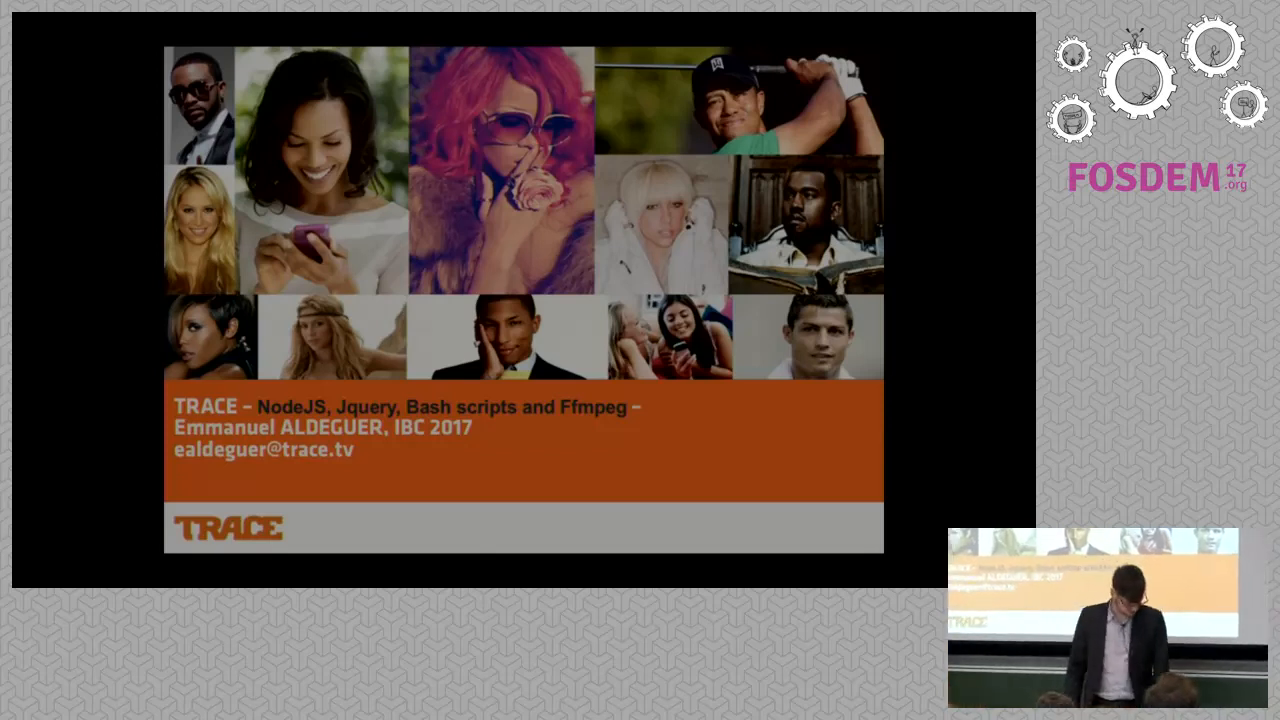
key(Right)
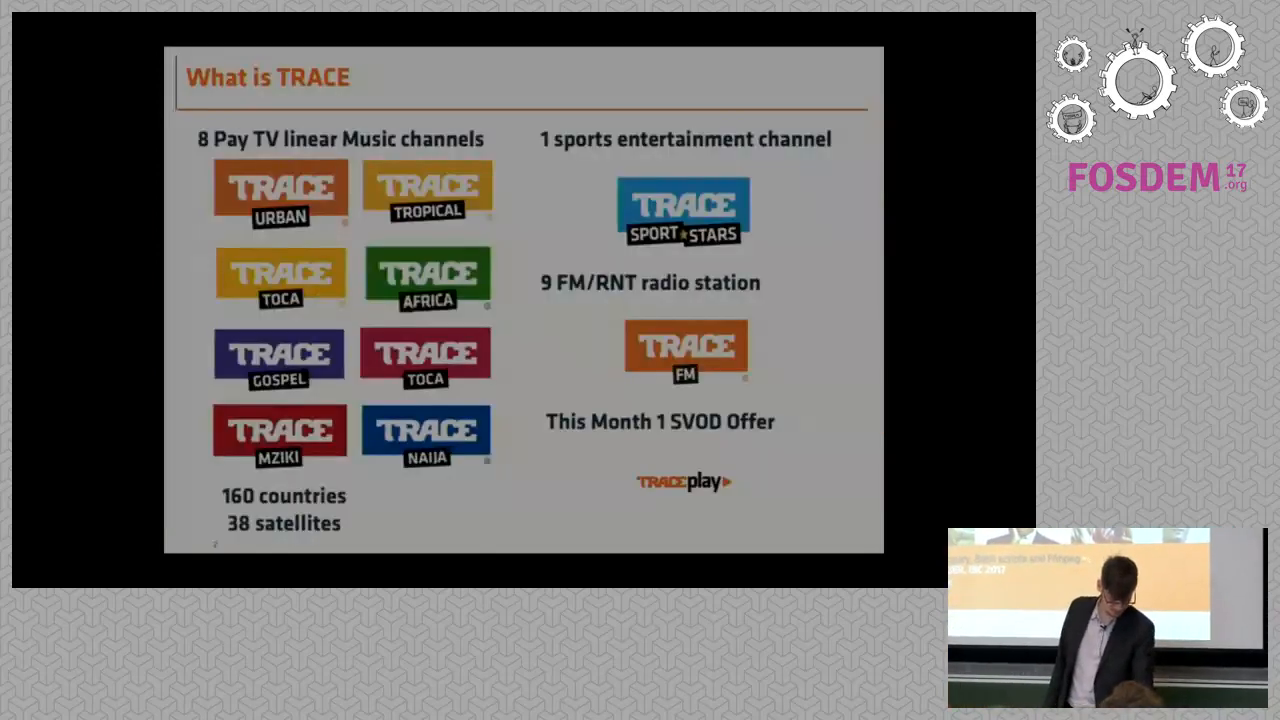